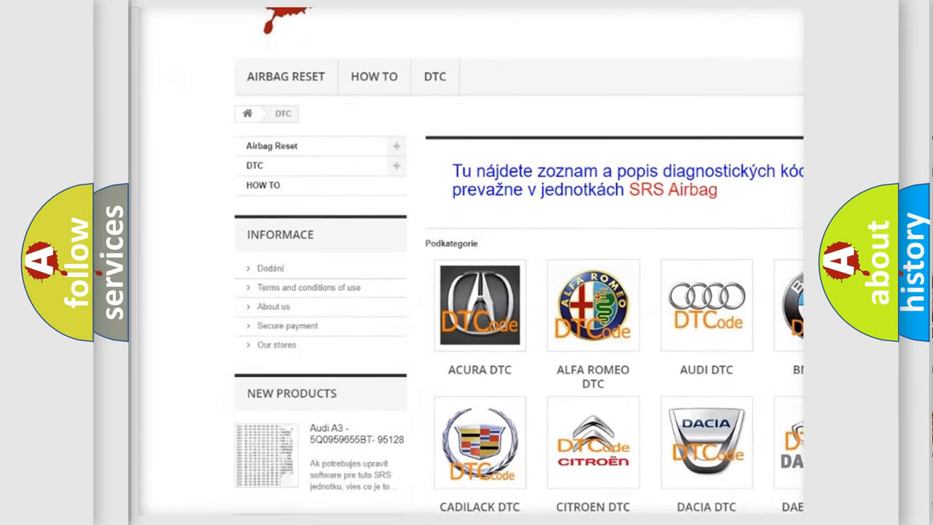
scroll(down, 3)
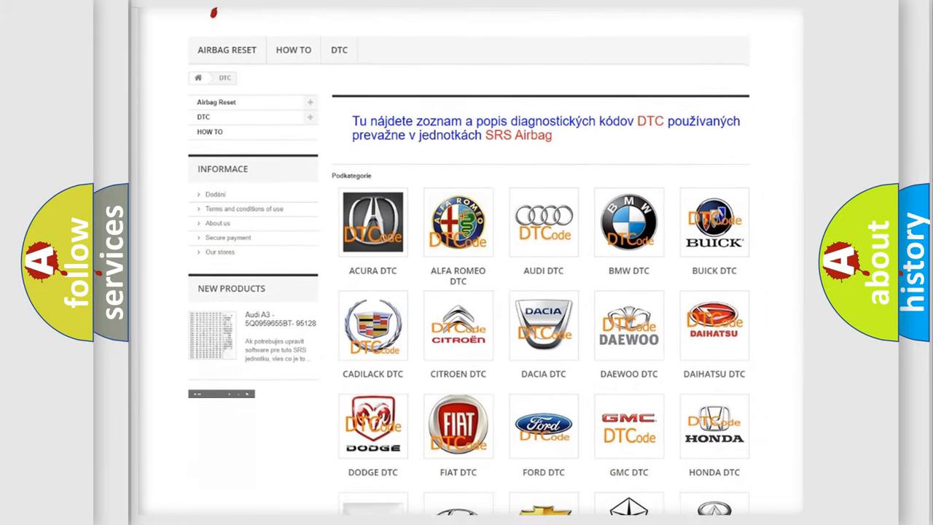
scroll(down, 3)
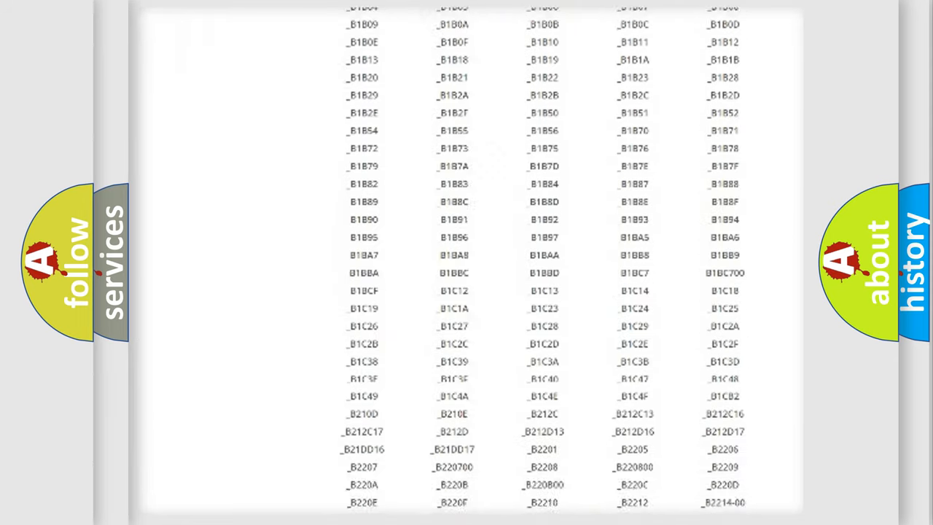
scroll(down, 3)
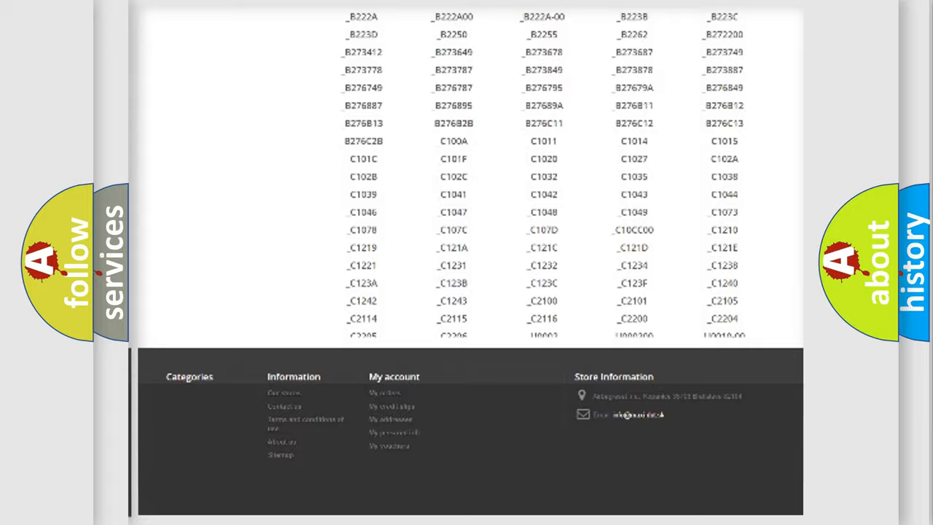
scroll(up, 3)
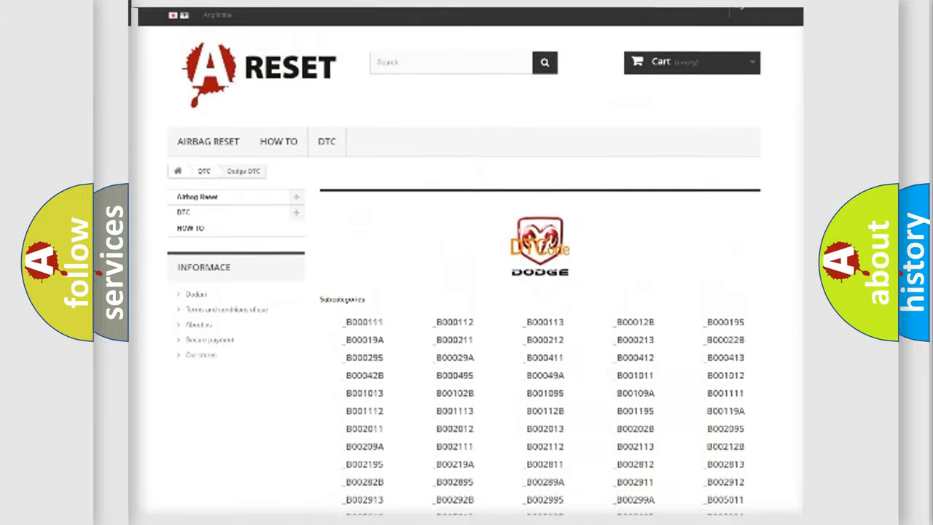